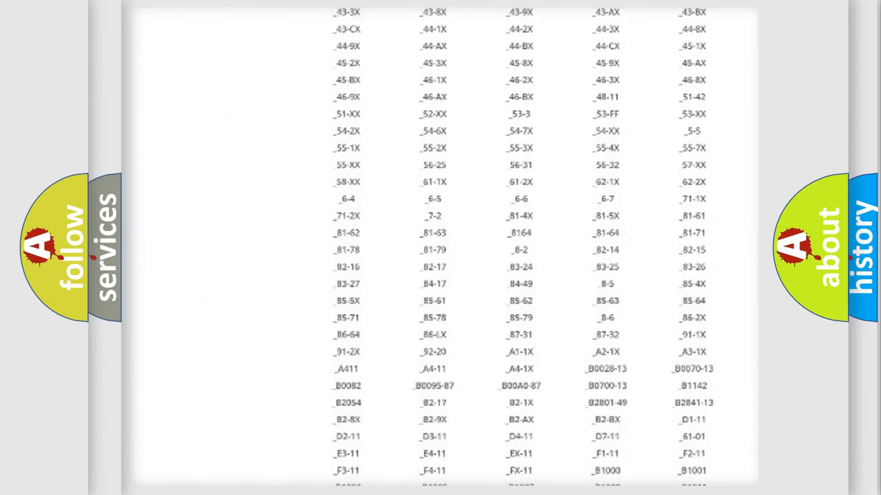
Enter 1751 as the code so the P1751 definition and description appear on the Acura card
scroll("down", 3)
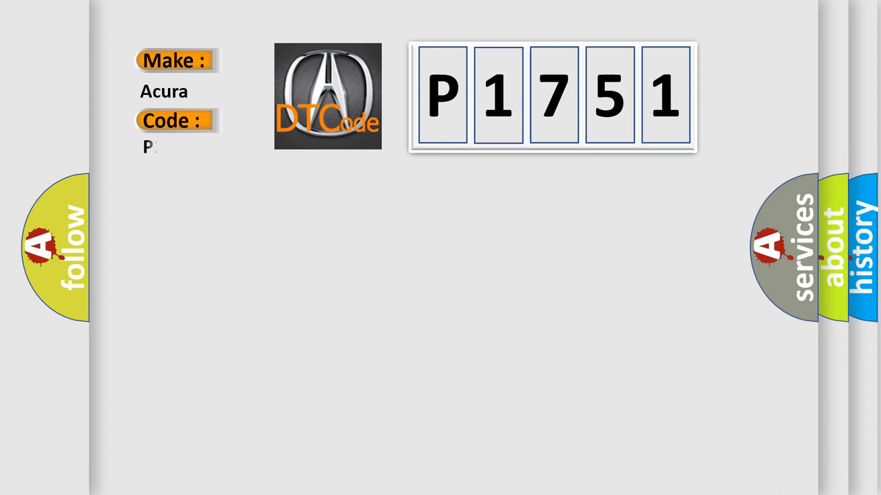
type("1751")
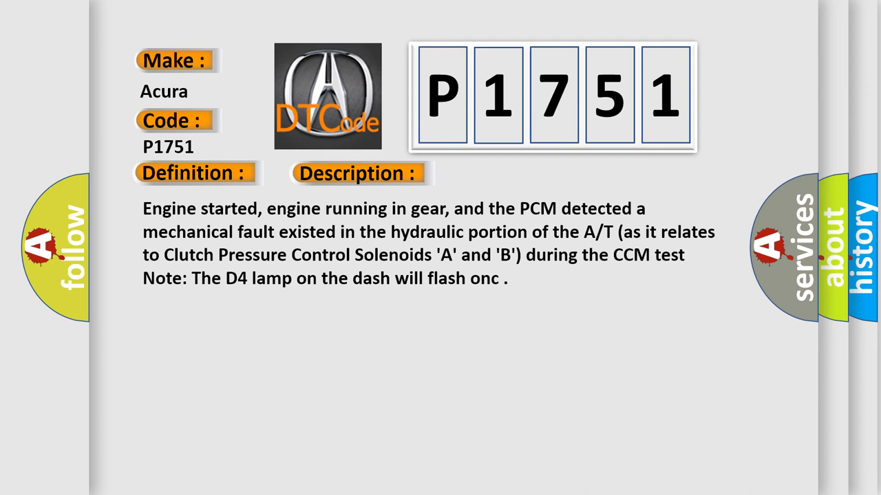
Reveal the cause list: failed clutch pressure solenoids A/B, shift solenoid B, or transmission
left_click(505, 173)
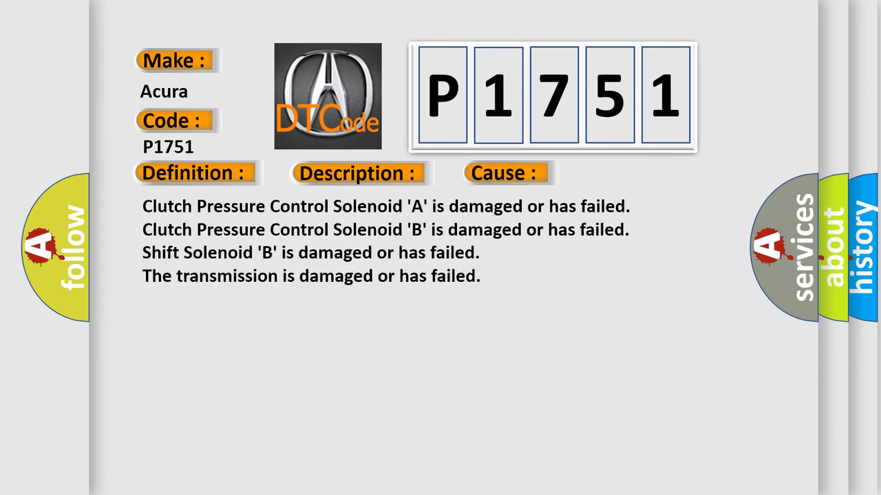